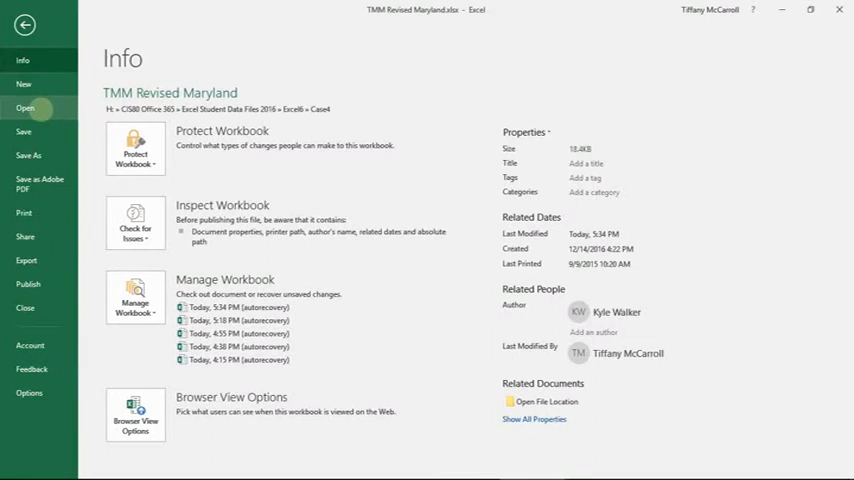
# Browse to the Case4 folder and load ELSSummary.xlsx with its Summary sheet
pyautogui.click(24, 108)
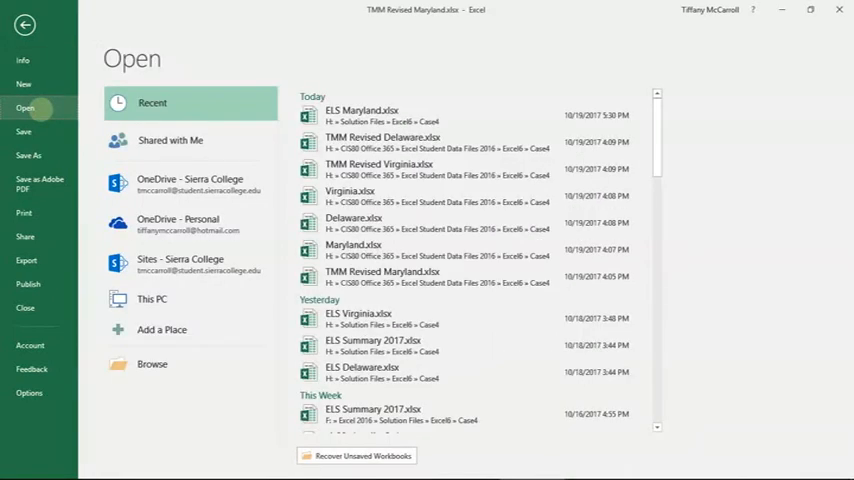
pyautogui.moveTo(190, 140)
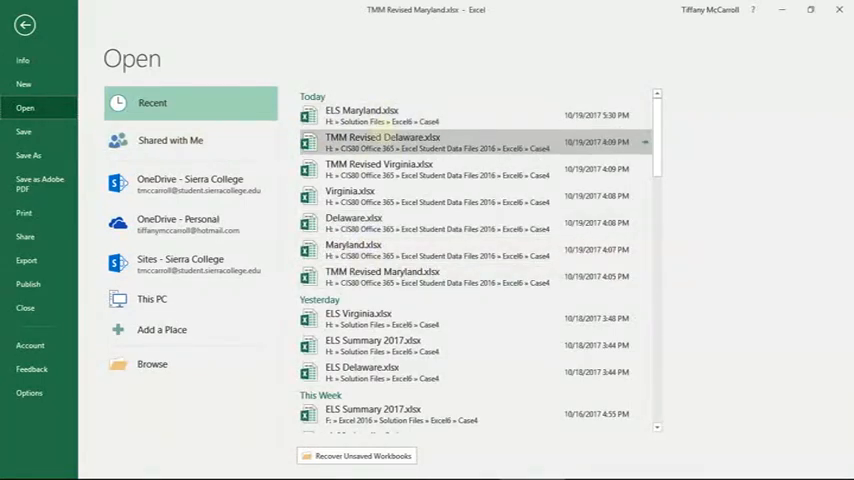
pyautogui.click(384, 140)
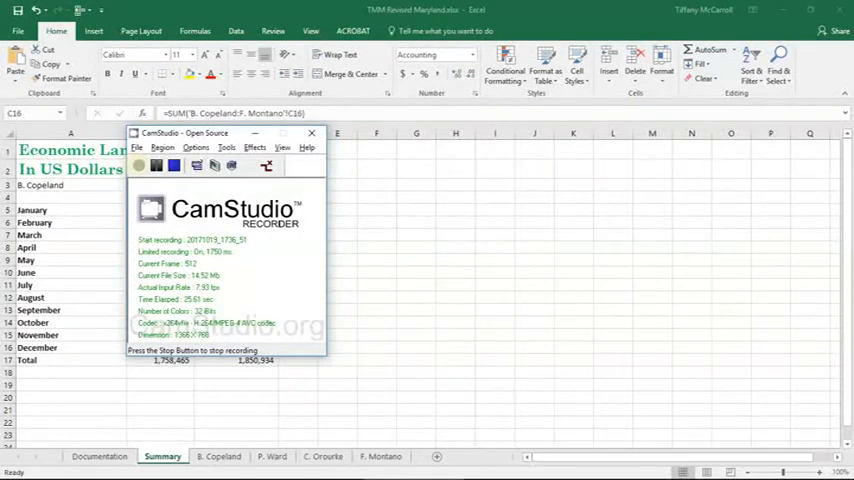
pyautogui.click(312, 132)
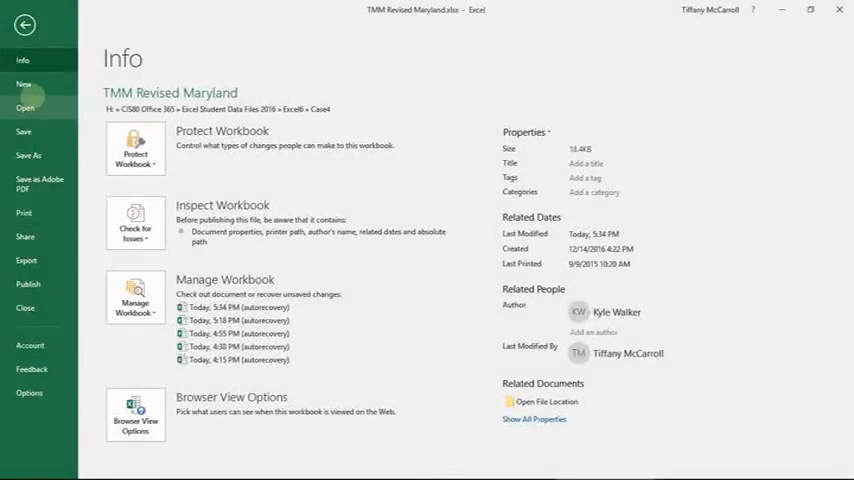
pyautogui.click(24, 108)
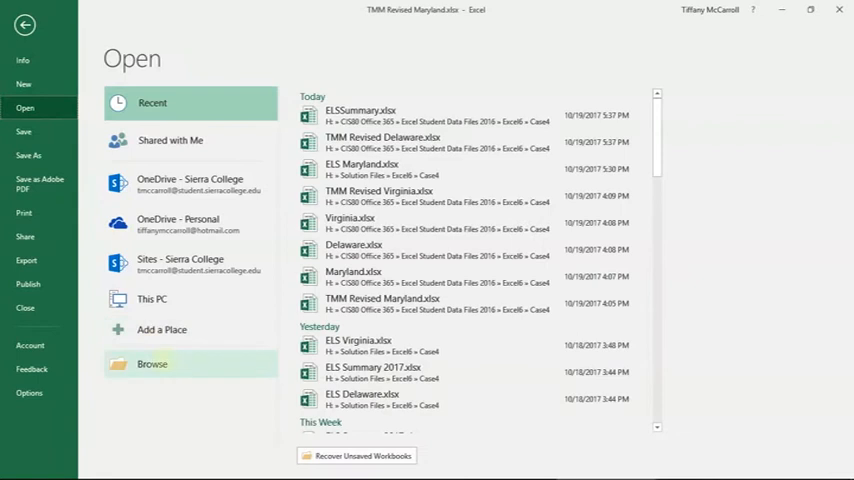
pyautogui.click(152, 364)
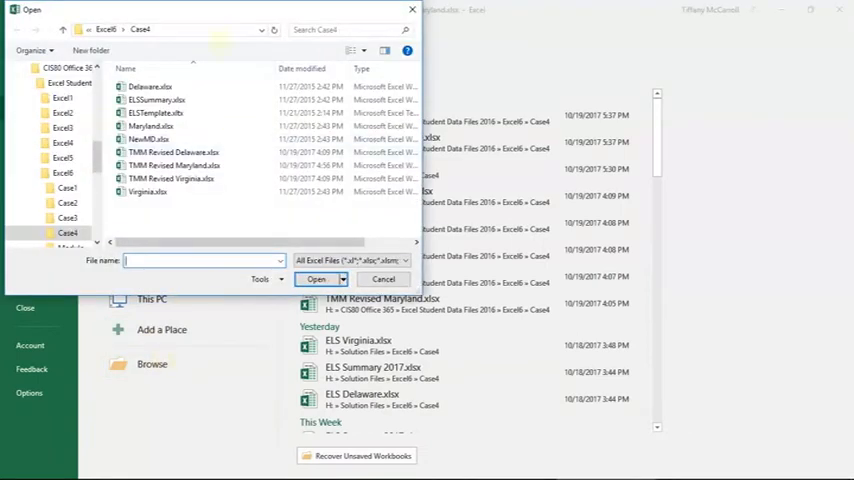
pyautogui.moveTo(150, 126)
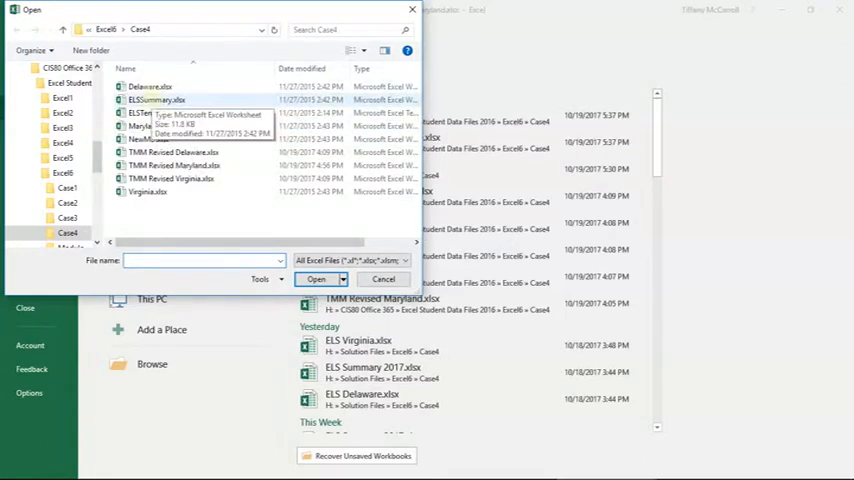
pyautogui.doubleClick(156, 100)
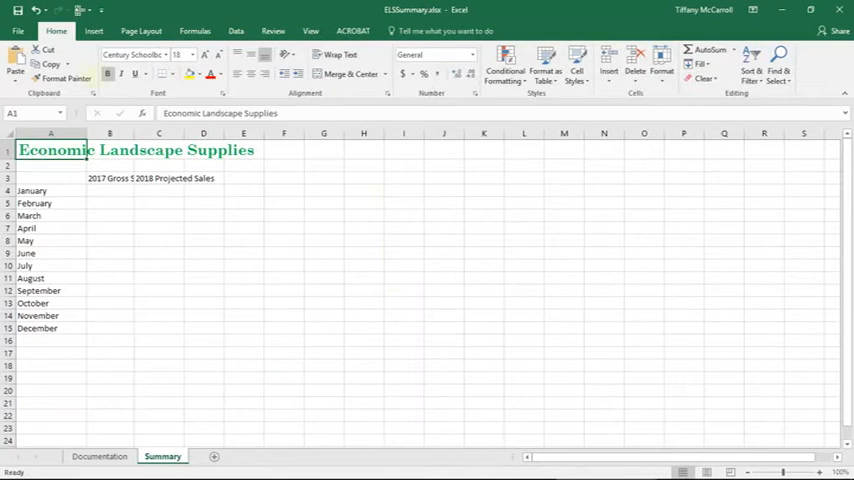
# Save a copy of the workbook named Tmm Revised ELSSummary
pyautogui.click(18, 30)
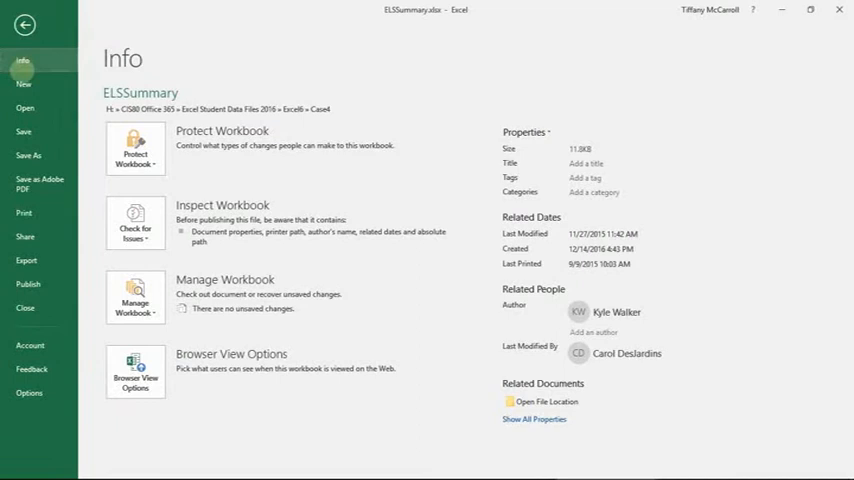
pyautogui.click(30, 156)
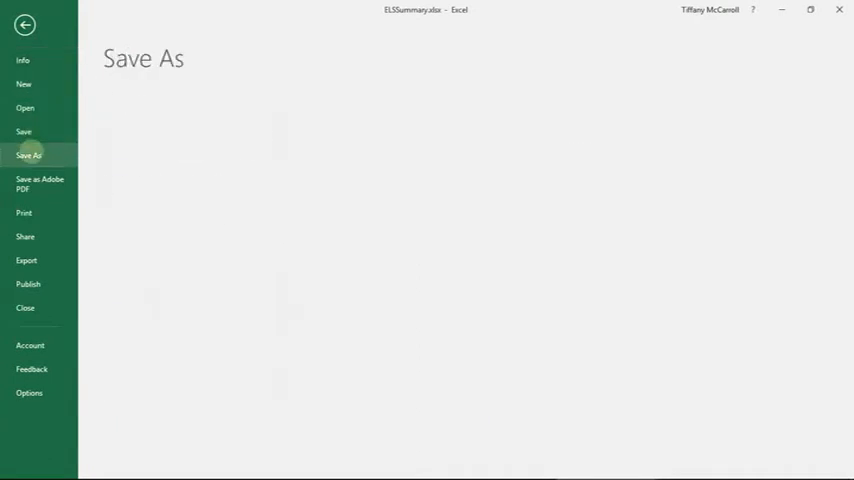
pyautogui.click(152, 260)
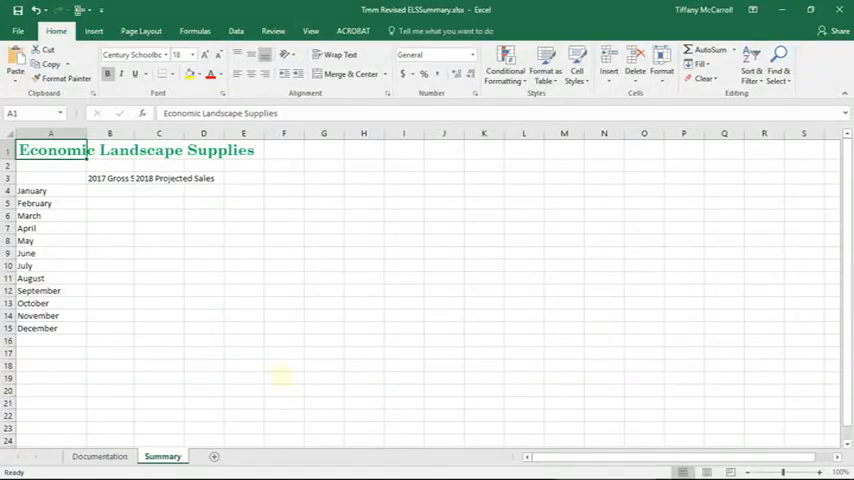
# Show the overview of open windows to reach the Maryland workbook
pyautogui.press('alt+tab')
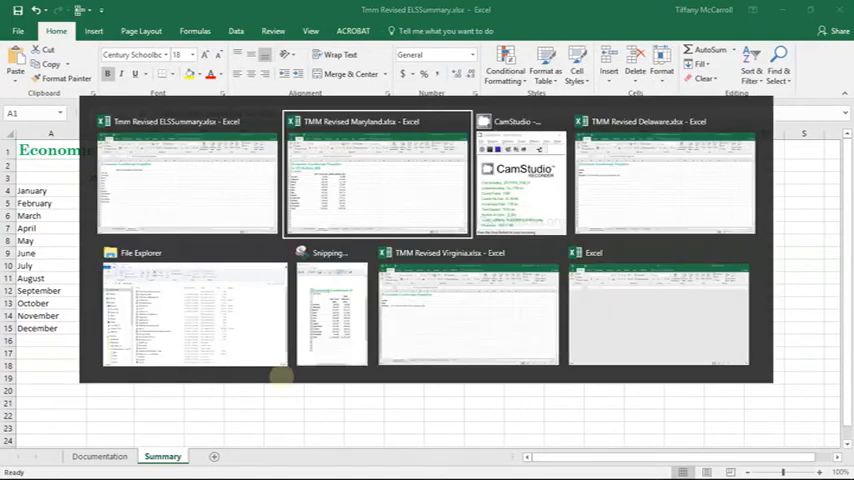
pyautogui.moveTo(192, 316)
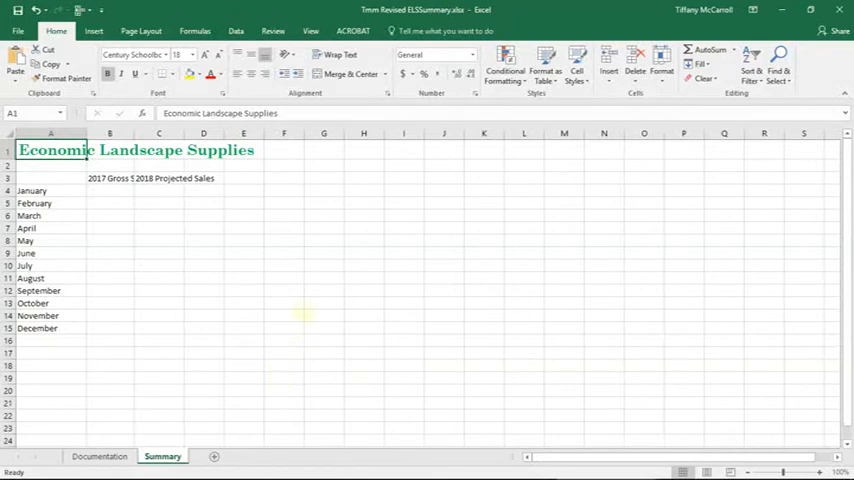
pyautogui.moveTo(258, 204)
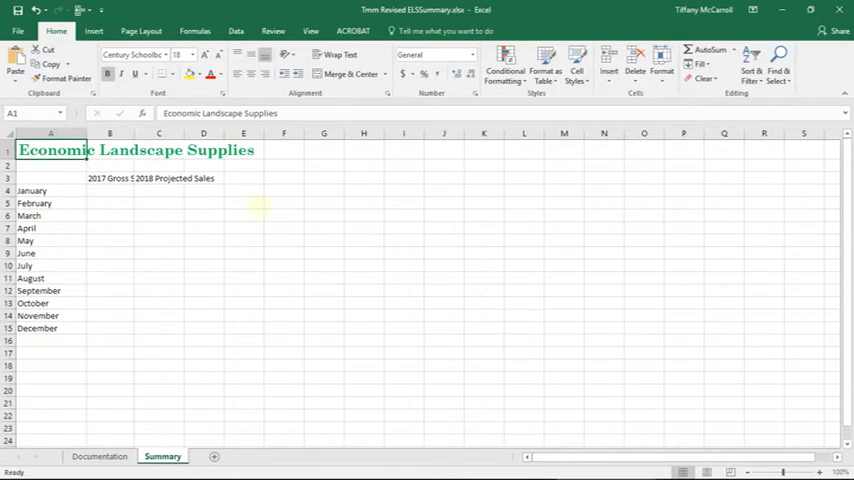
pyautogui.press('alt+tab')
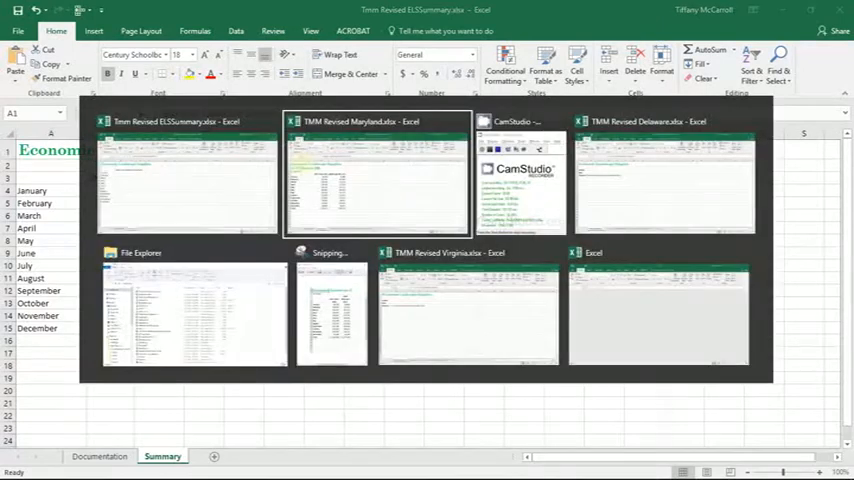
pyautogui.moveTo(664, 180)
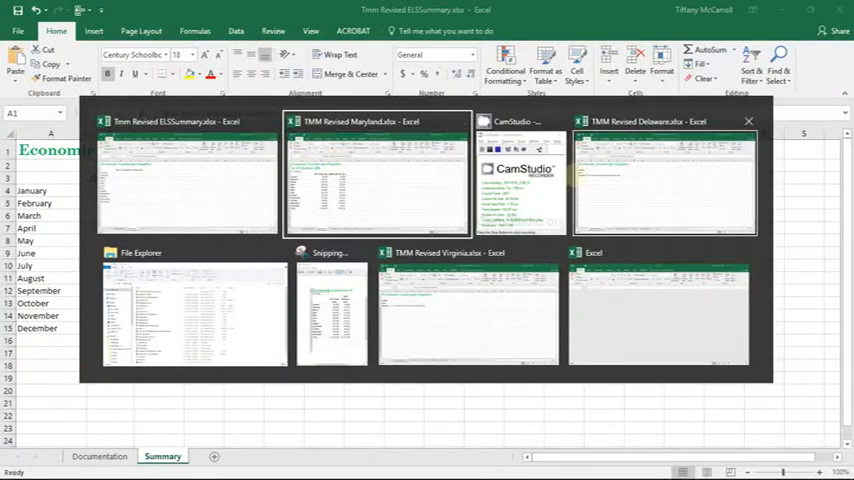
pyautogui.moveTo(468, 316)
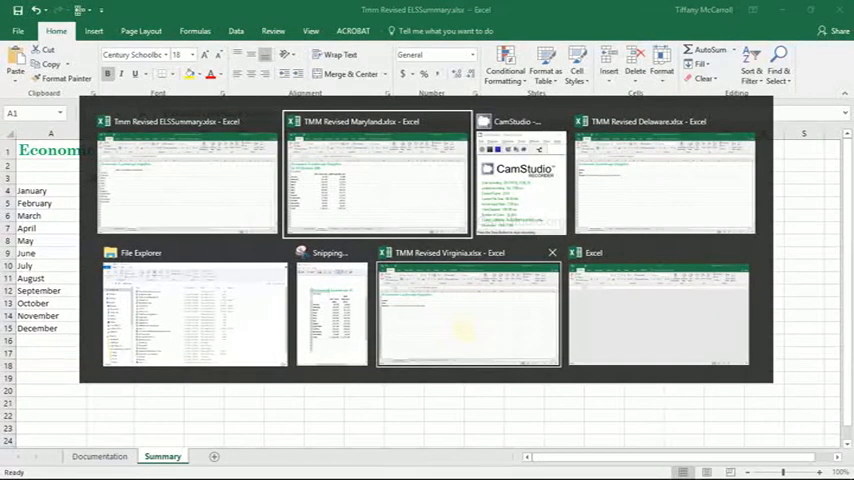
pyautogui.moveTo(658, 316)
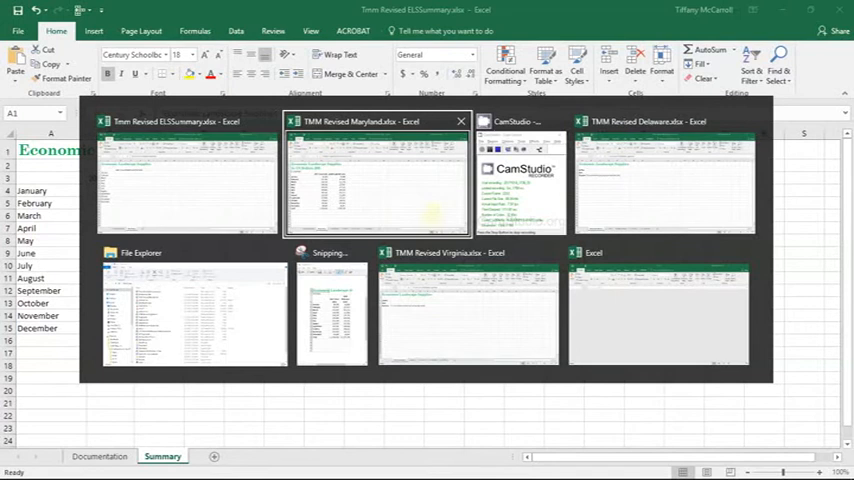
# Switch to TMM Revised Maryland and review the Copeland, Ward, Orourke and Montano sheets
pyautogui.click(376, 180)
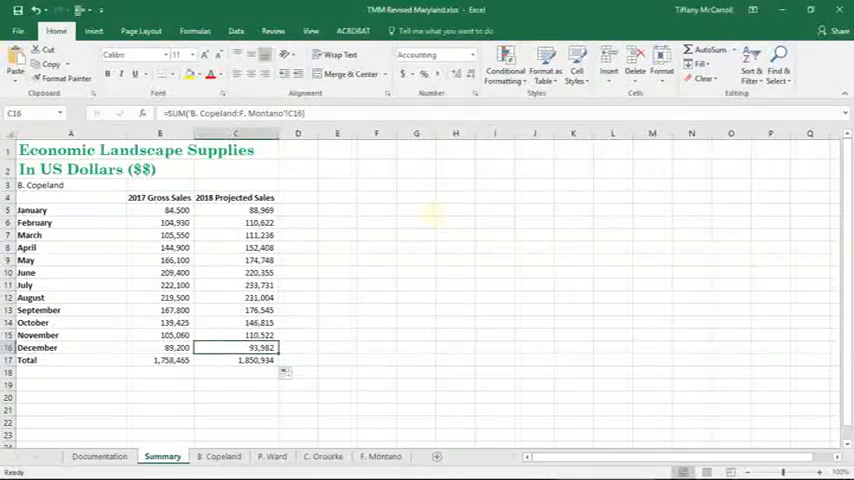
pyautogui.click(218, 456)
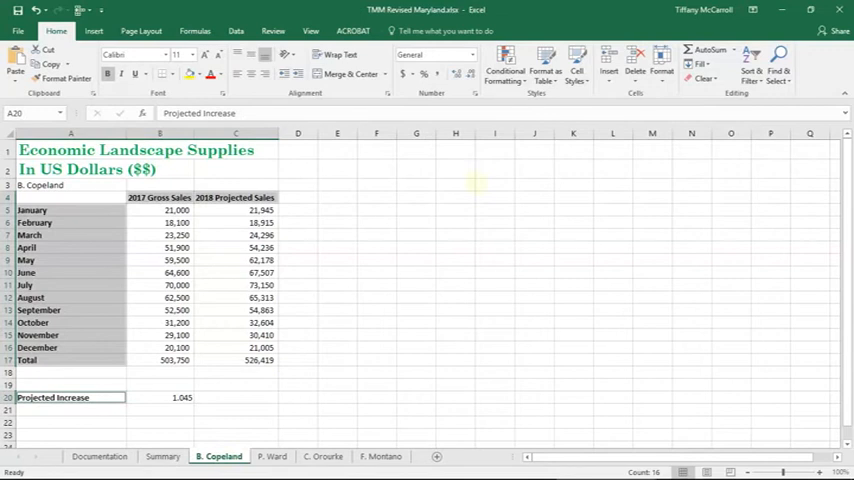
pyautogui.click(456, 272)
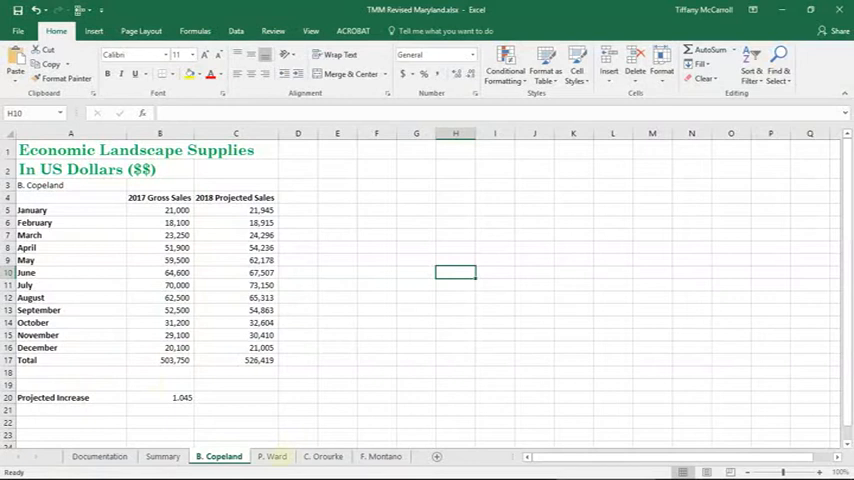
pyautogui.click(272, 456)
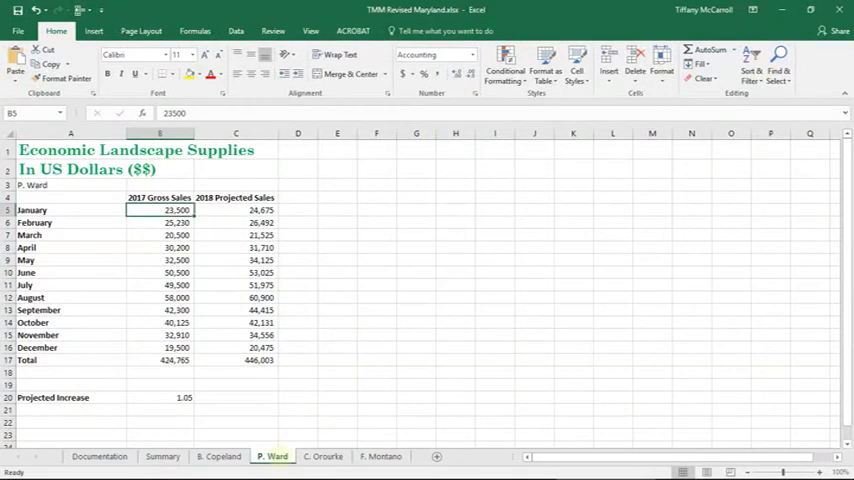
pyautogui.click(322, 456)
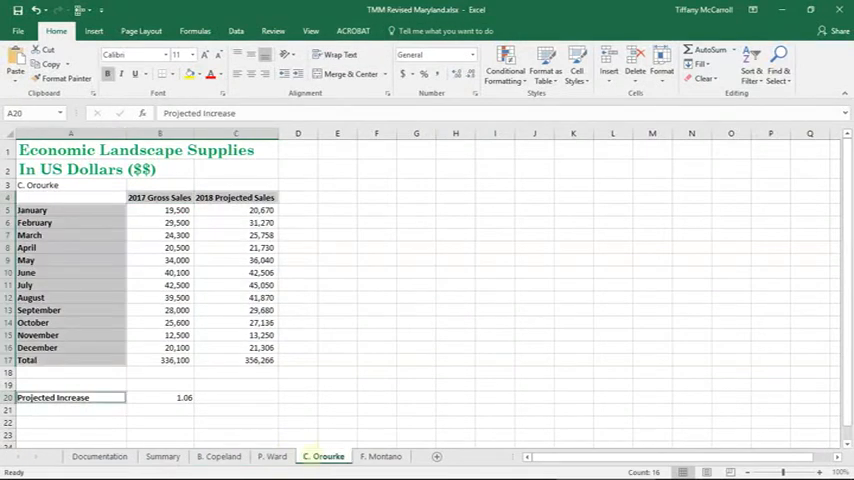
pyautogui.click(380, 456)
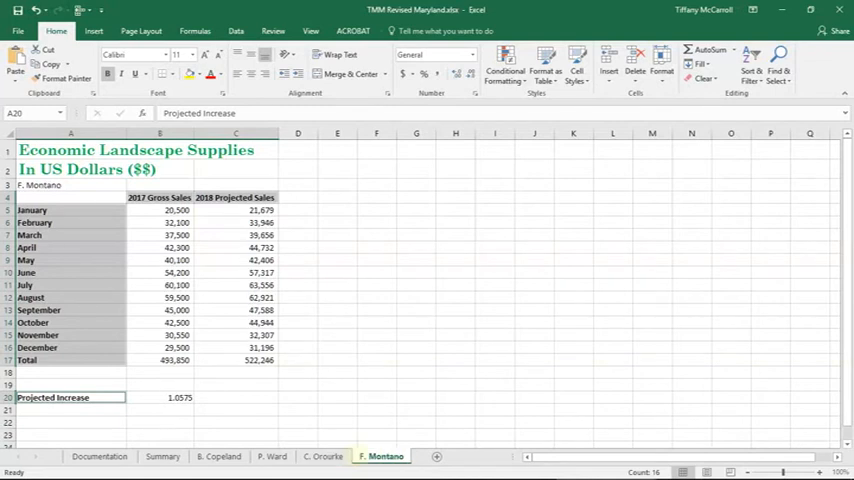
pyautogui.click(324, 456)
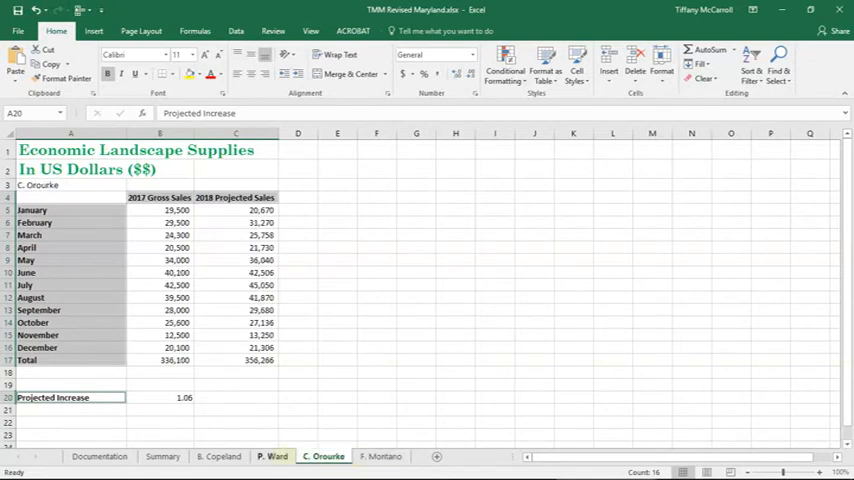
pyautogui.click(272, 456)
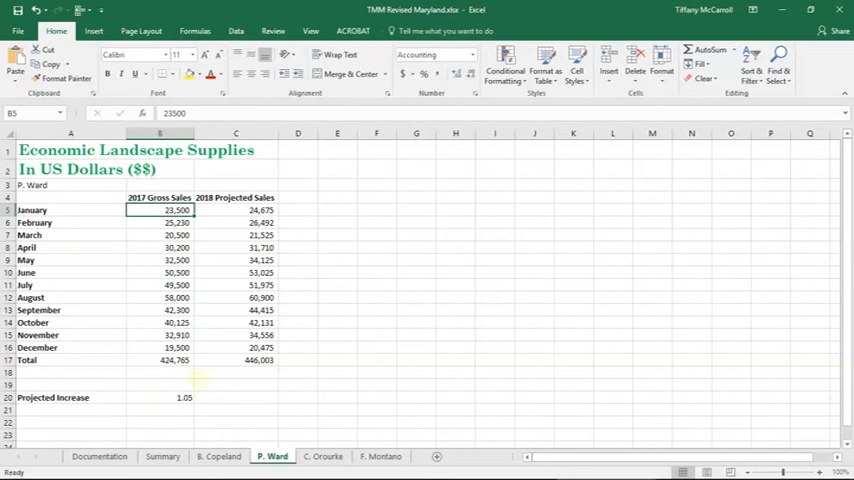
pyautogui.click(218, 456)
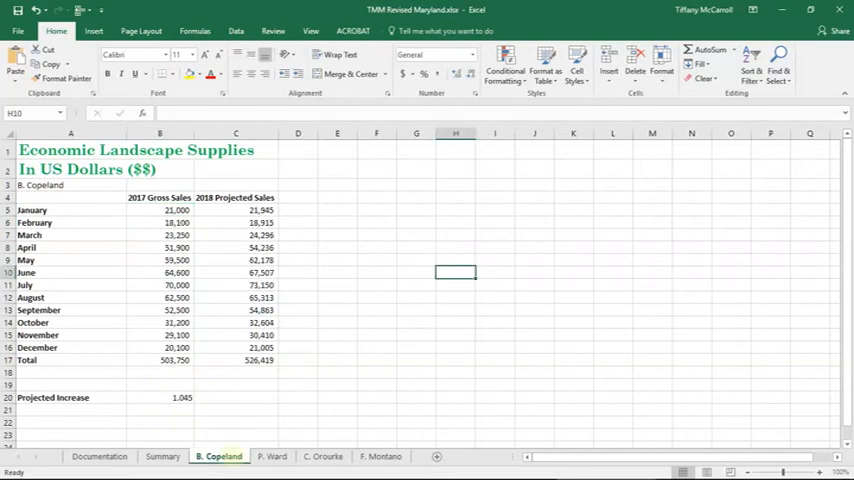